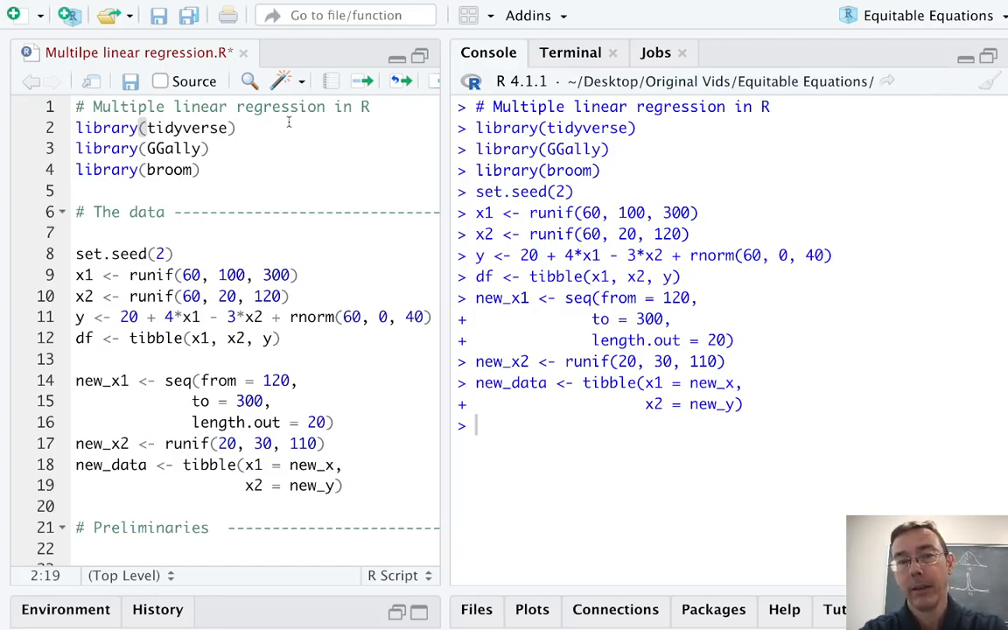
# Step: Add df under Preliminaries and run it to print the 60-row tibble of x1, x2 and y
pyautogui.click(236, 128)
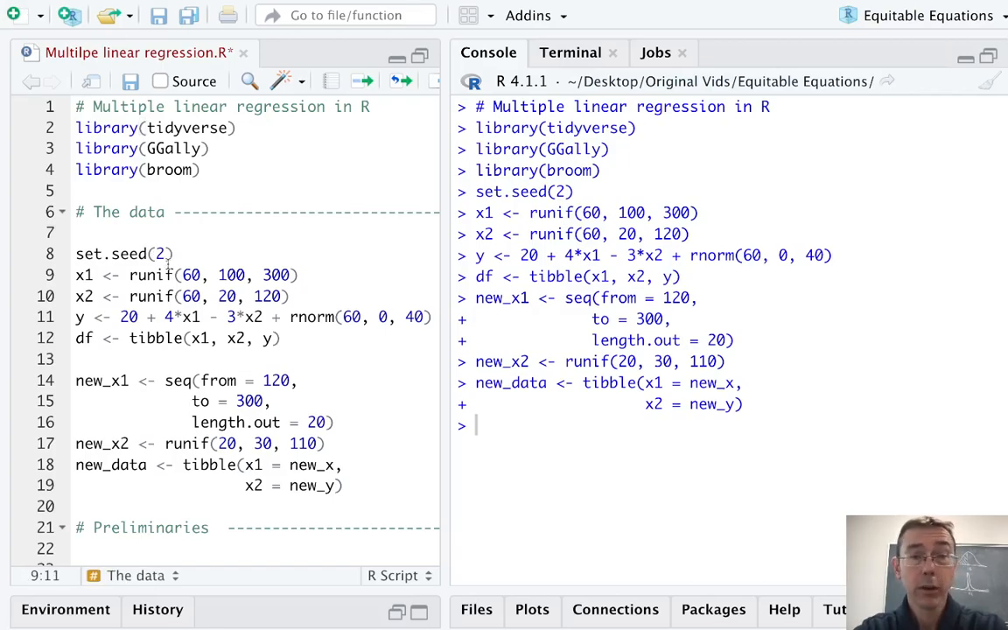
pyautogui.click(172, 254)
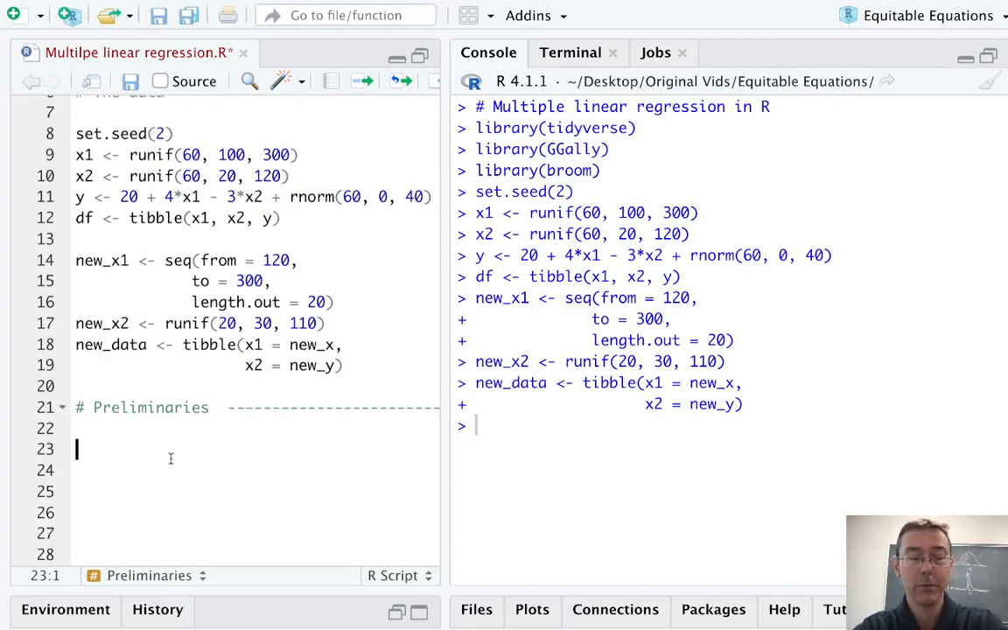
pyautogui.write('df')
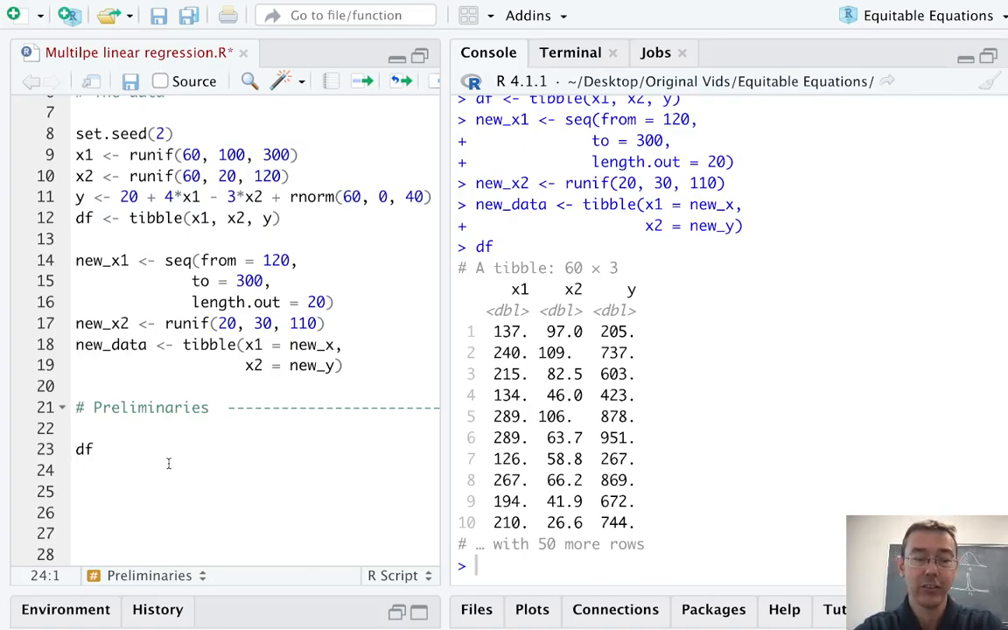
# Step: Add ggpairs(df) below df and run it to draw the pairs plot
pyautogui.write('ggpairs(')
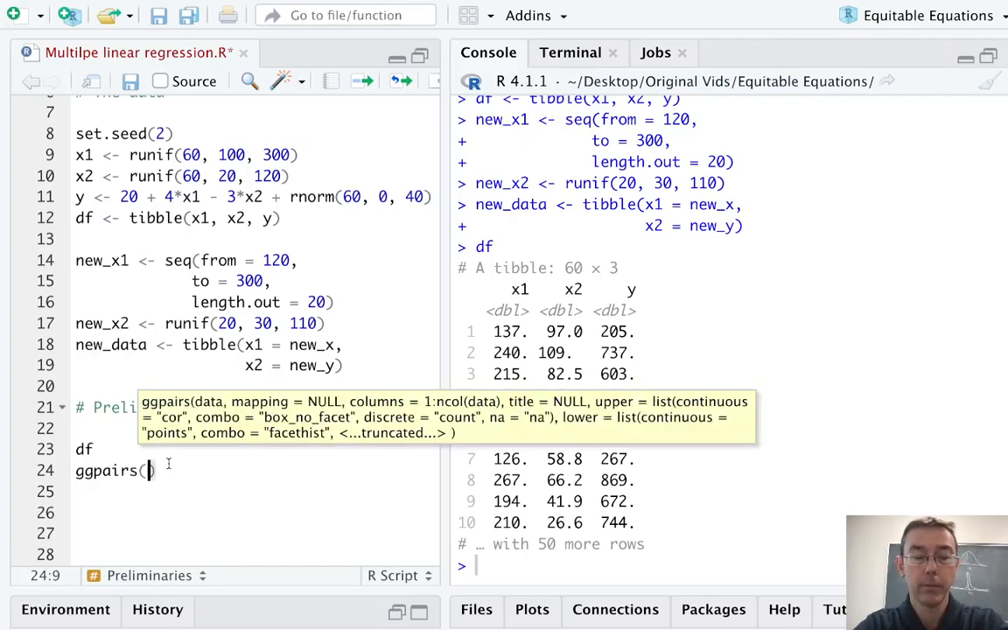
pyautogui.write('df)')
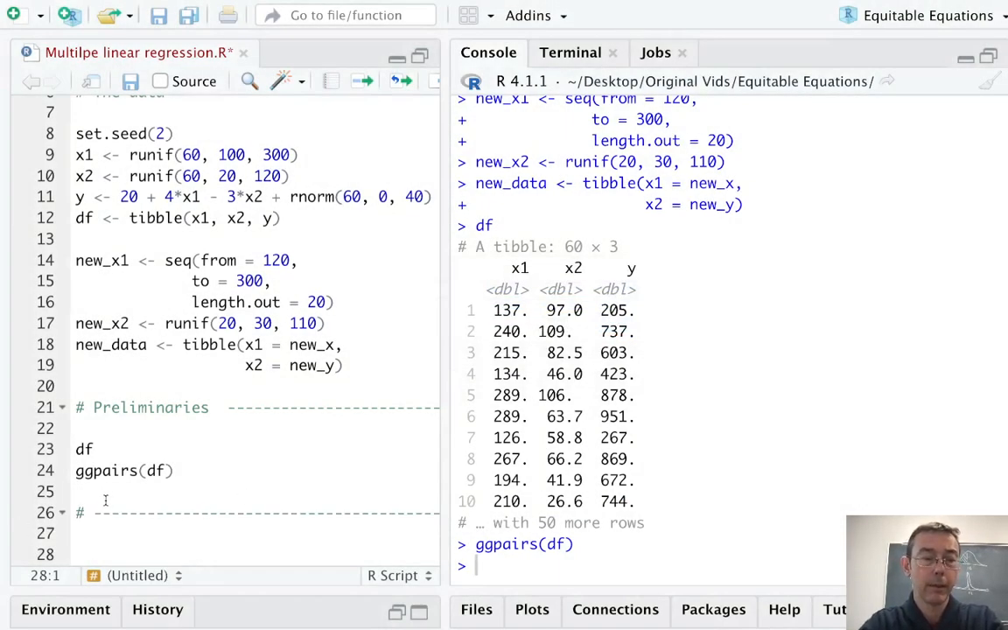
# Step: Label the section The model and write model <- lm(y ~ x1 + x2, data = df)
pyautogui.write('The')
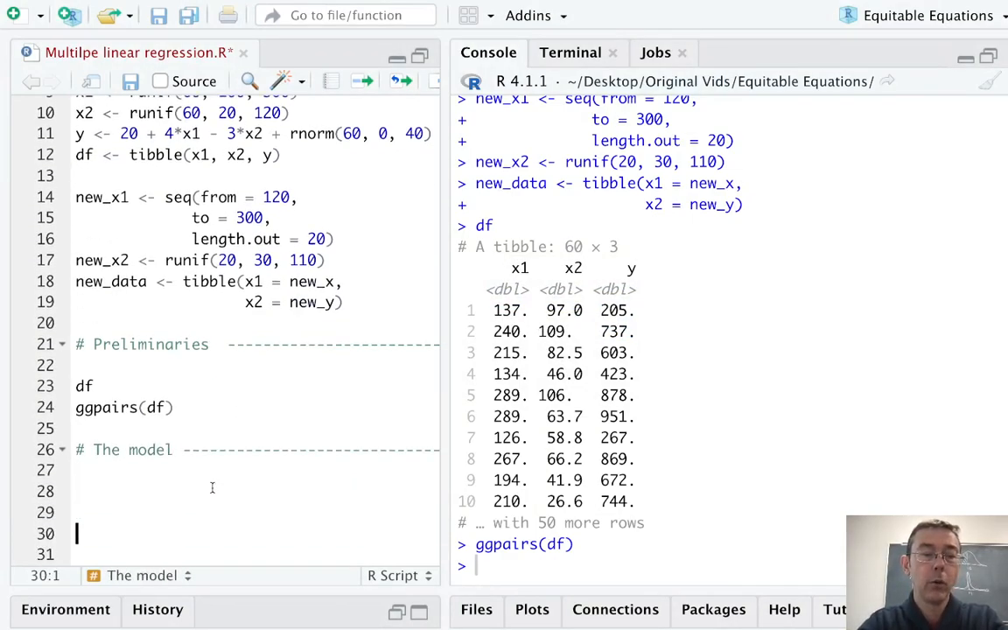
pyautogui.write('model <-')
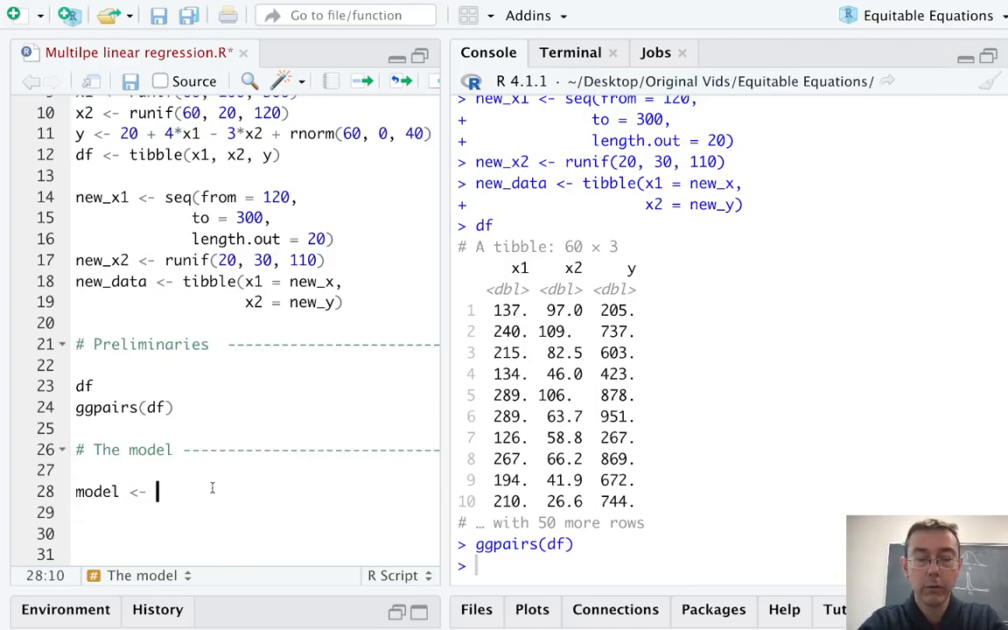
pyautogui.write('lm()')
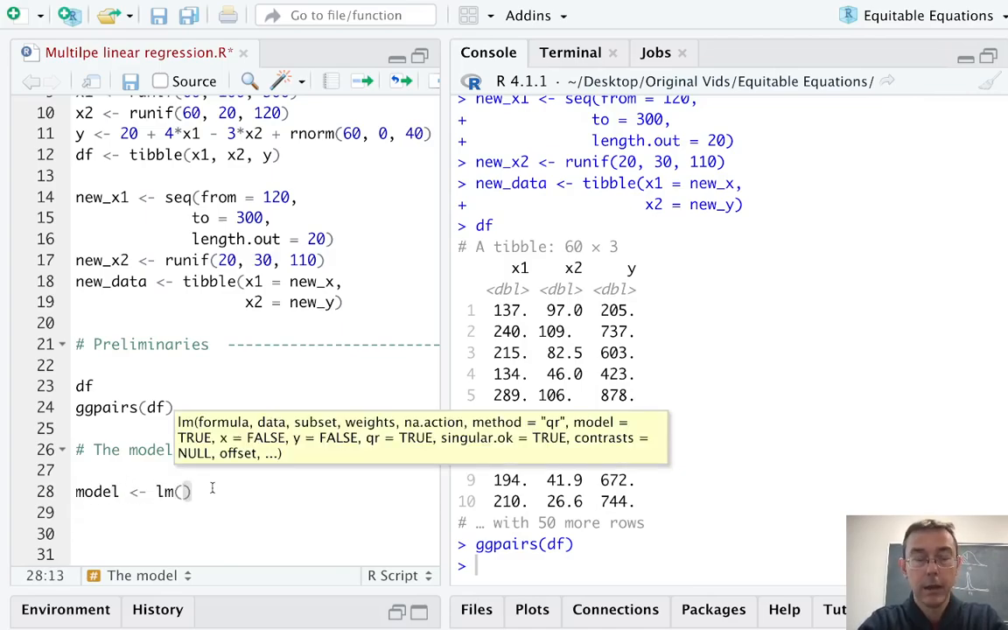
pyautogui.write('y ~')
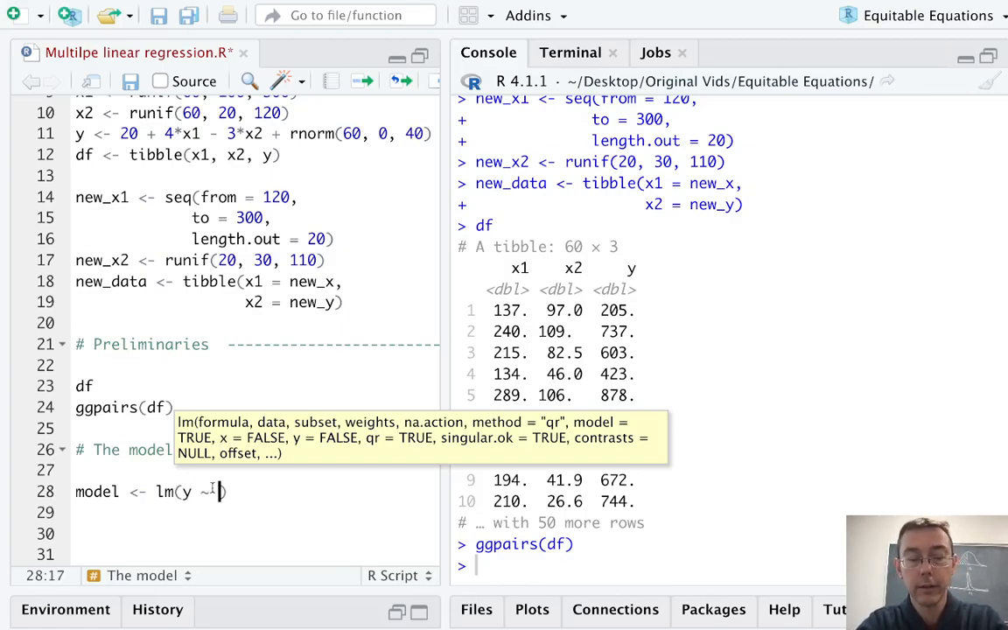
pyautogui.write('x1 +')
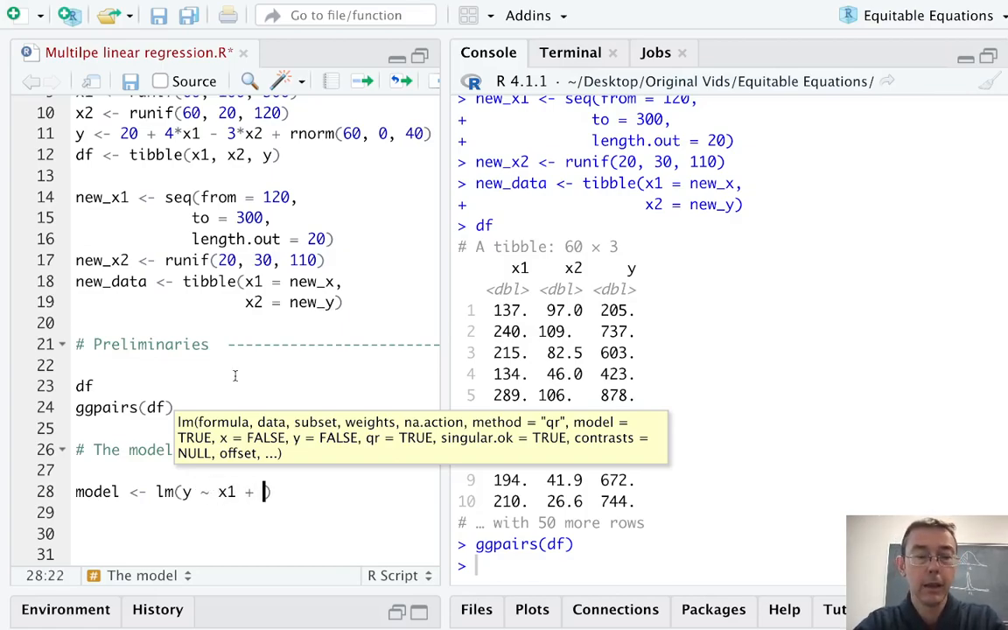
pyautogui.write('x')
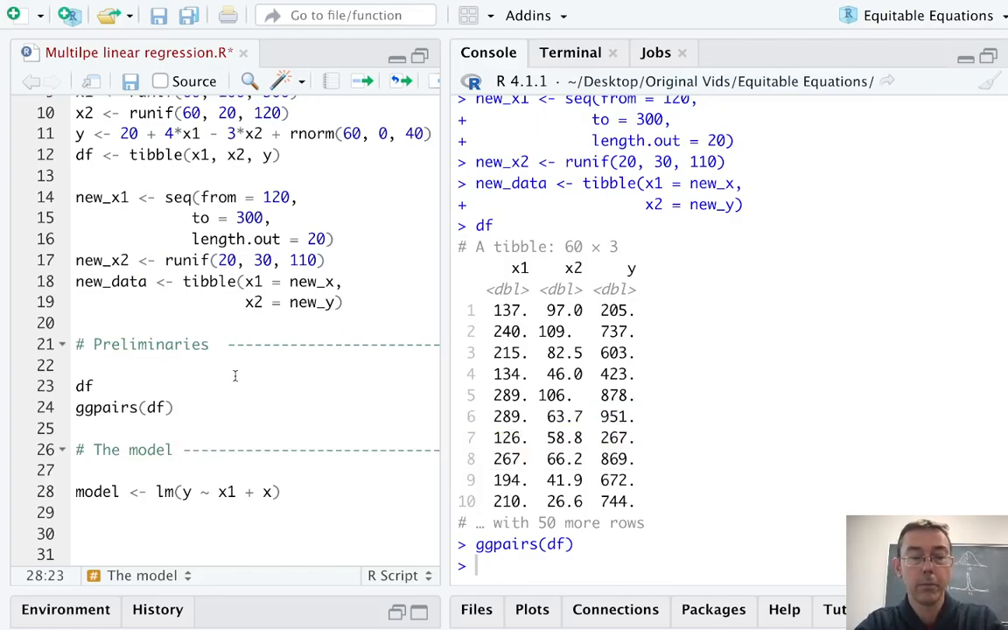
pyautogui.write('2')
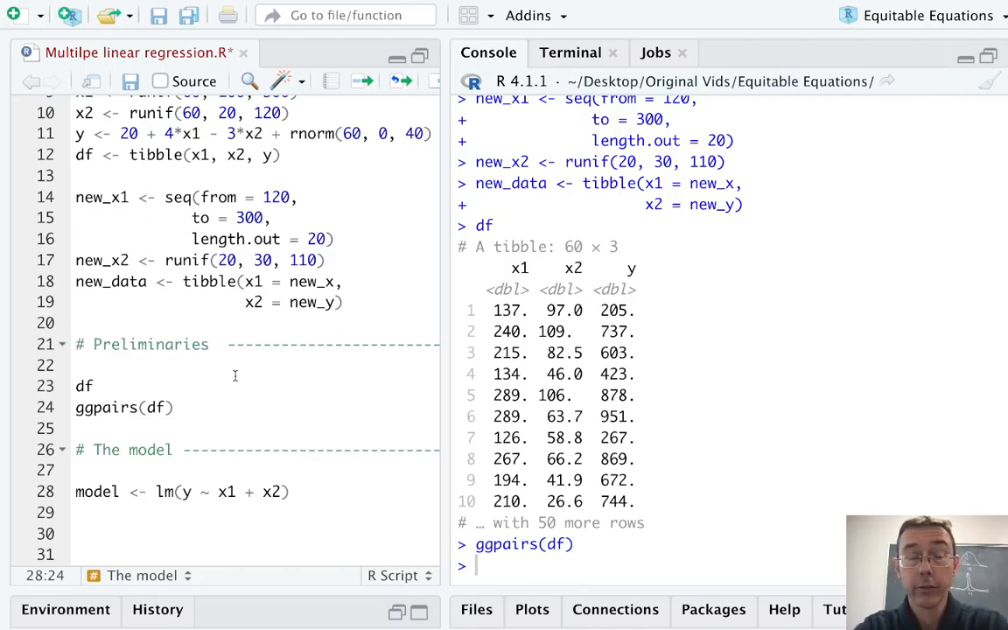
pyautogui.write(', data')
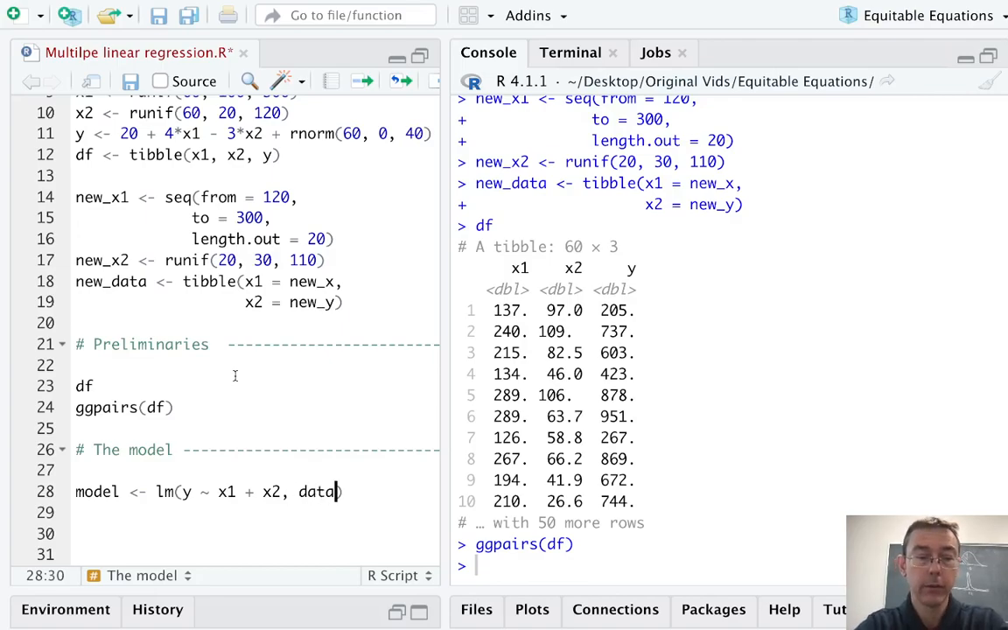
pyautogui.write('= df')
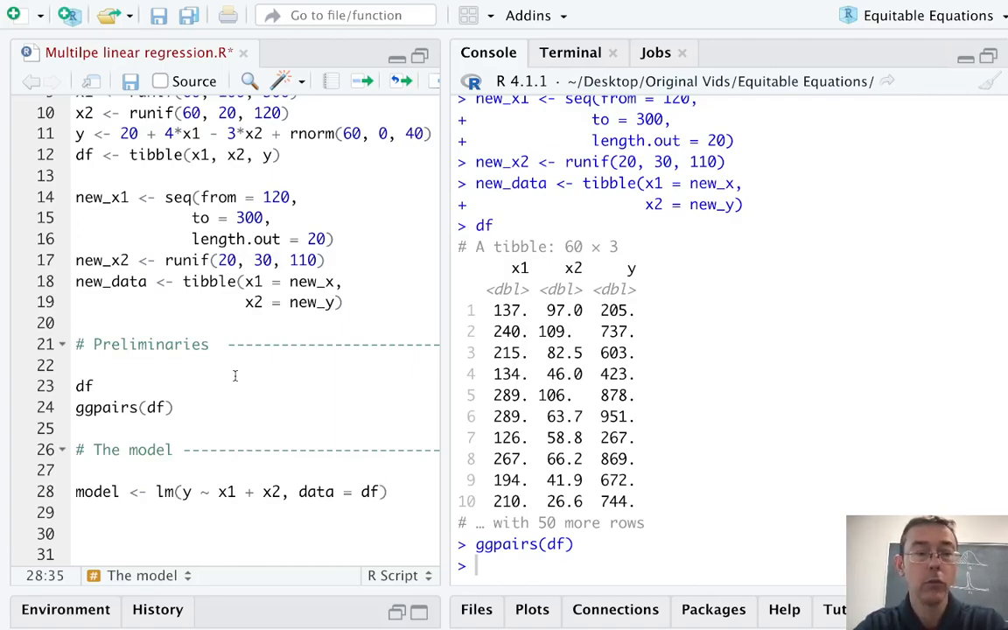
# Step: Add summary(model) after fitting, printing coefficients and an R-squared of 0.9772
pyautogui.write('summary(su')
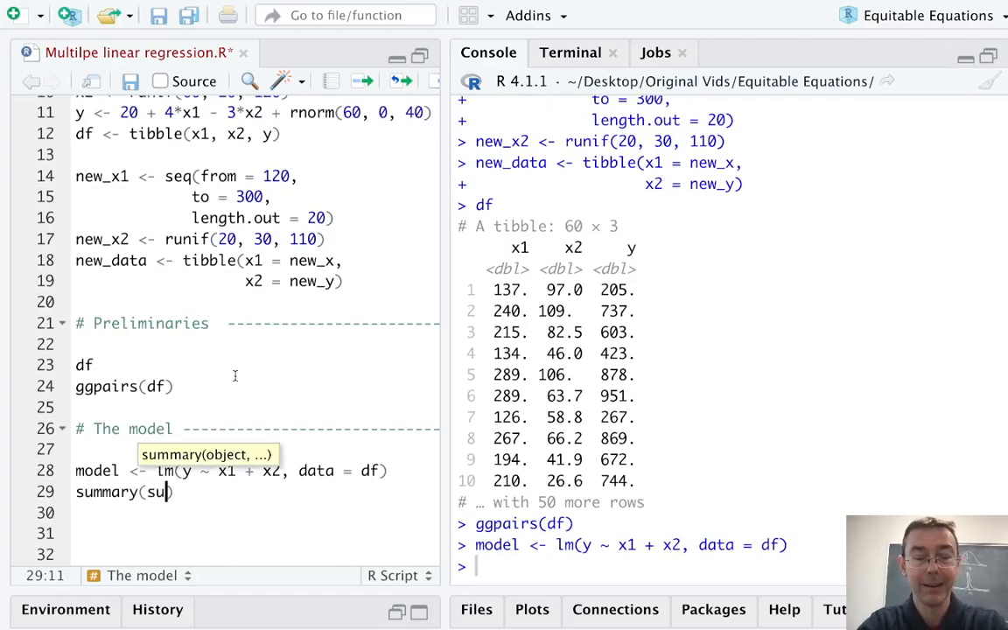
pyautogui.write('mm')
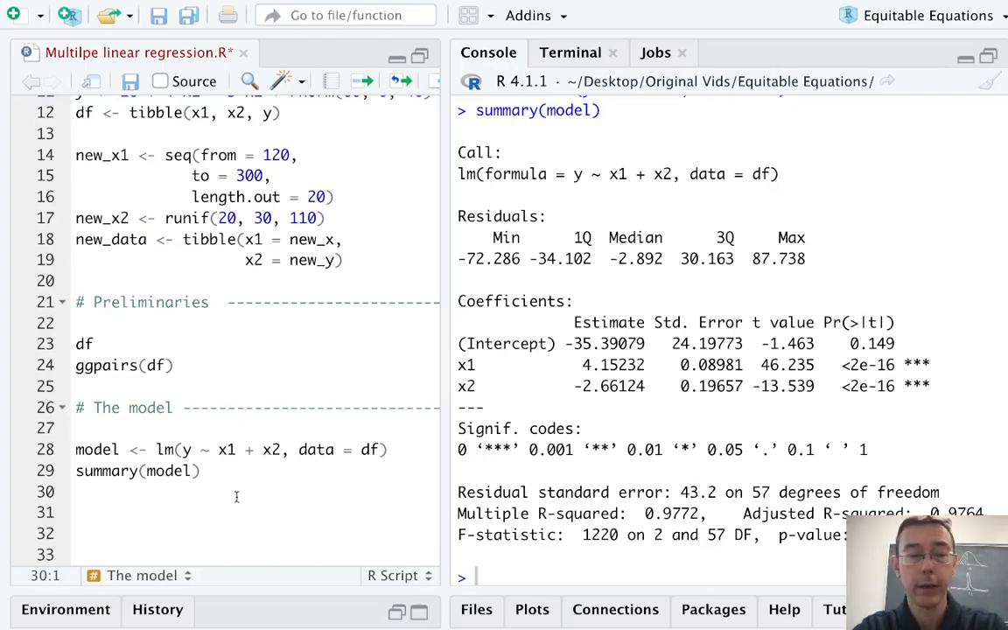
# Step: Add plot(model) and run it to show the Residuals vs Fitted diagnostic plot
pyautogui.write('plot(')
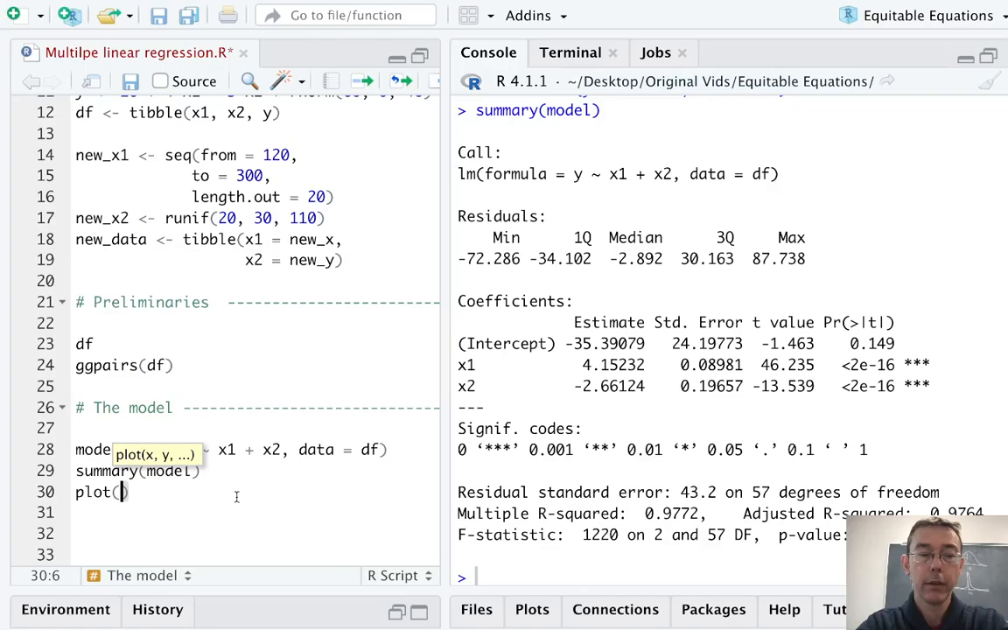
pyautogui.write('model')
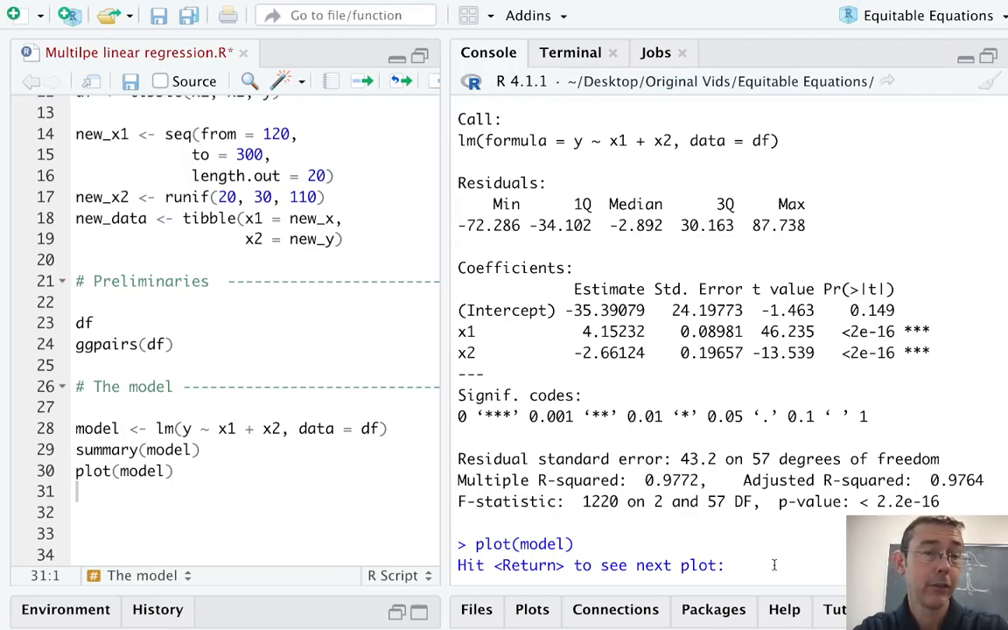
pyautogui.press('Return')
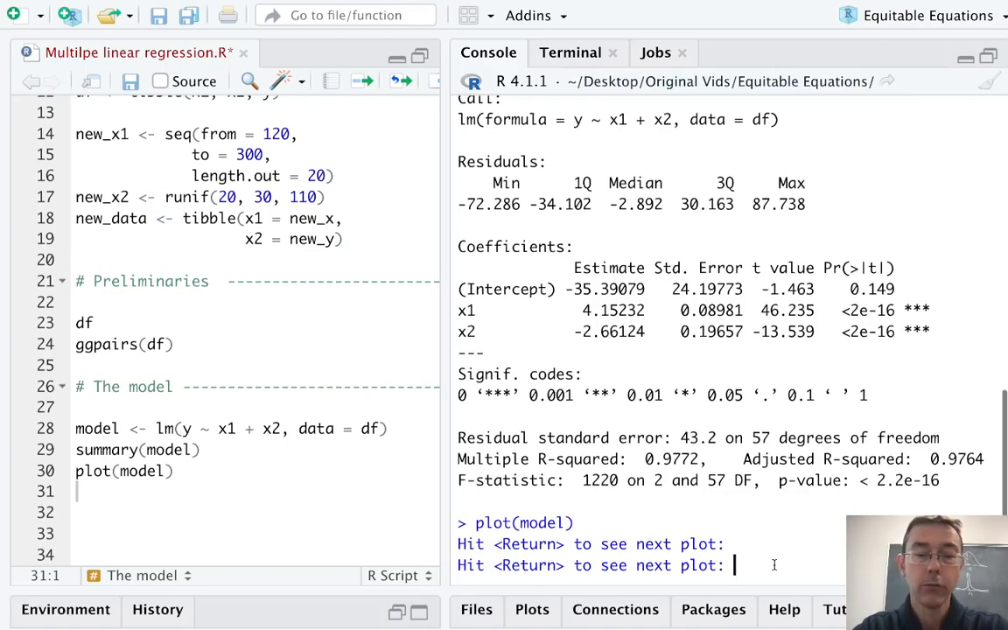
pyautogui.press('Return')
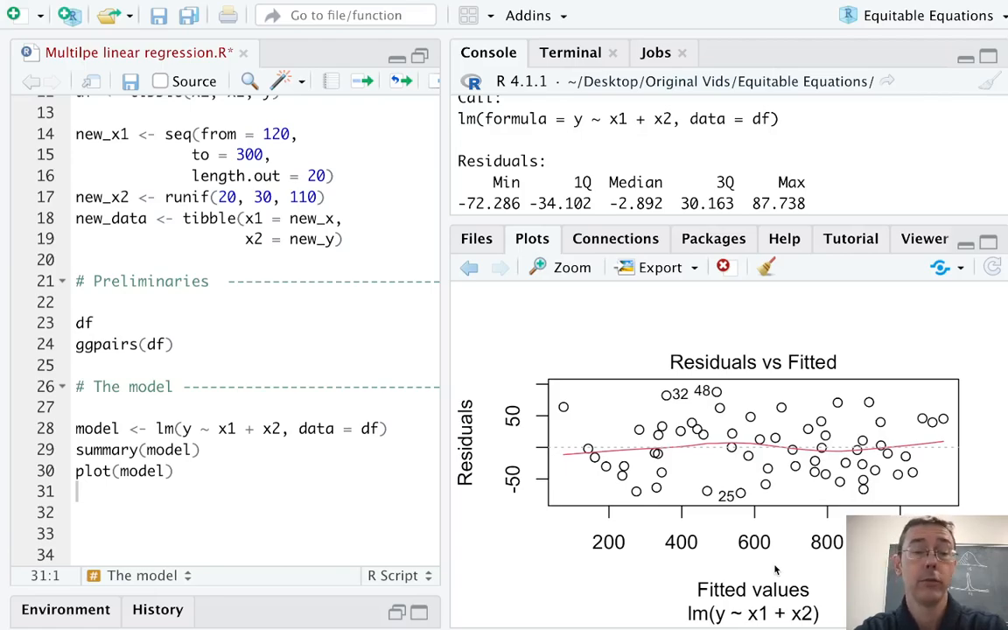
pyautogui.moveTo(928, 318)
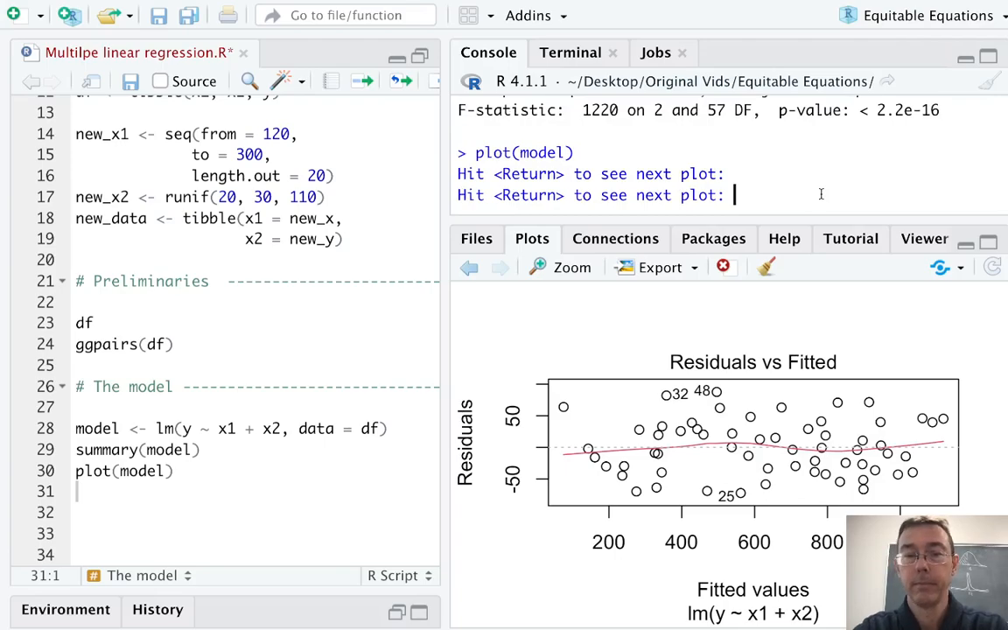
# Step: Advance the console prompt to display the Normal Q-Q plot of standardized residuals
pyautogui.press('Return')
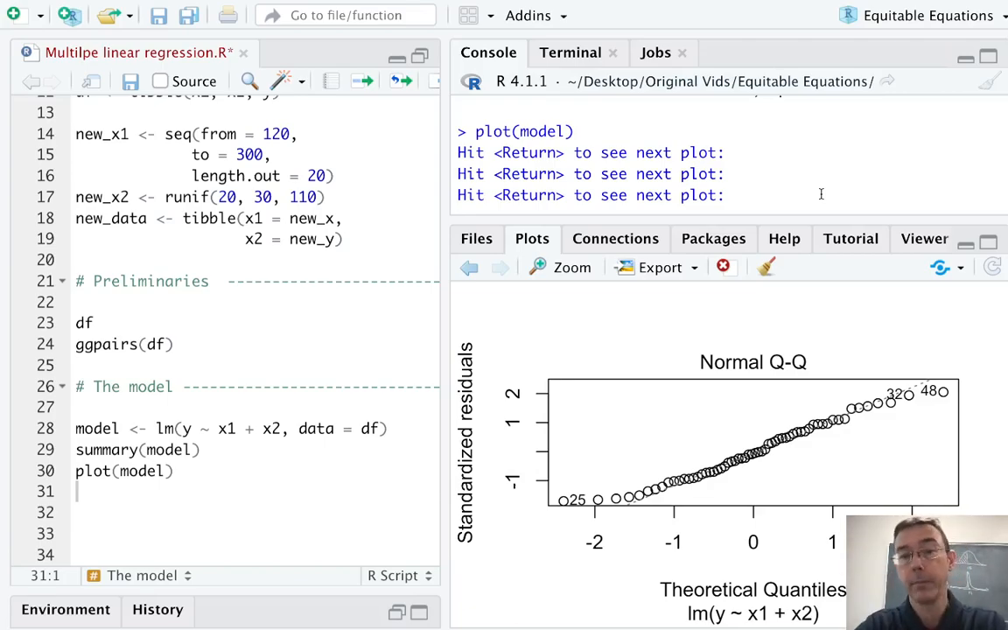
# Step: Advance to the Scale-Location plot, the third diagnostic plot
pyautogui.press('Return')
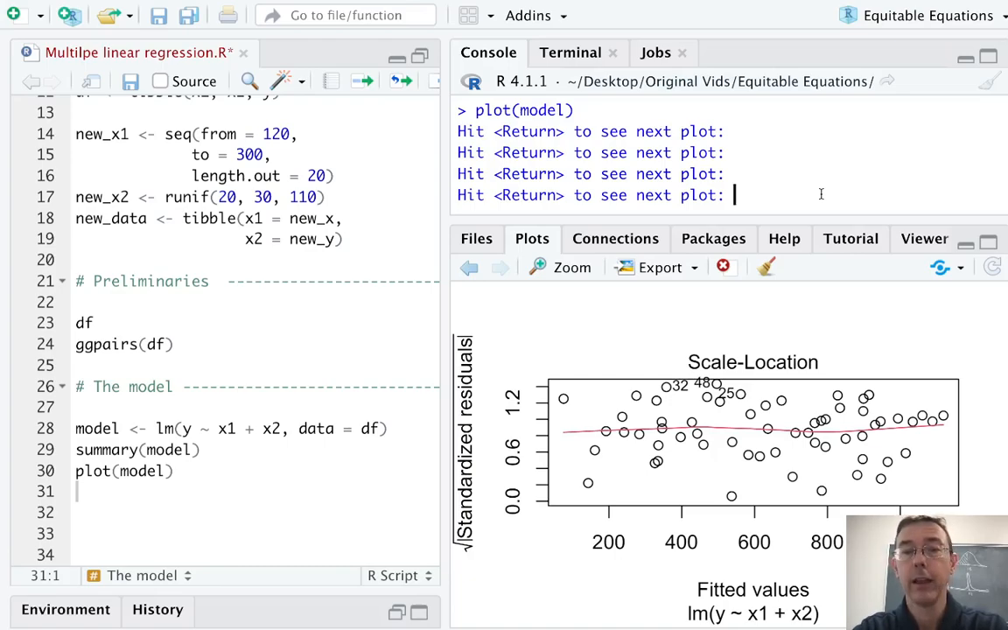
# Step: Advance to the Residuals vs Leverage plot with Cook's distance, returning the console prompt
pyautogui.press('Return')
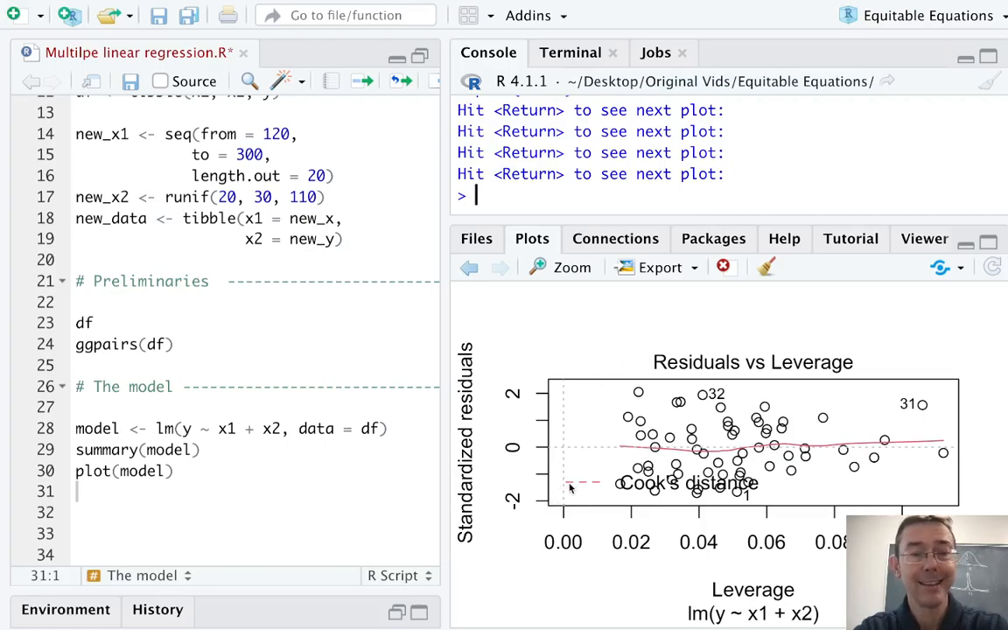
pyautogui.moveTo(630, 486)
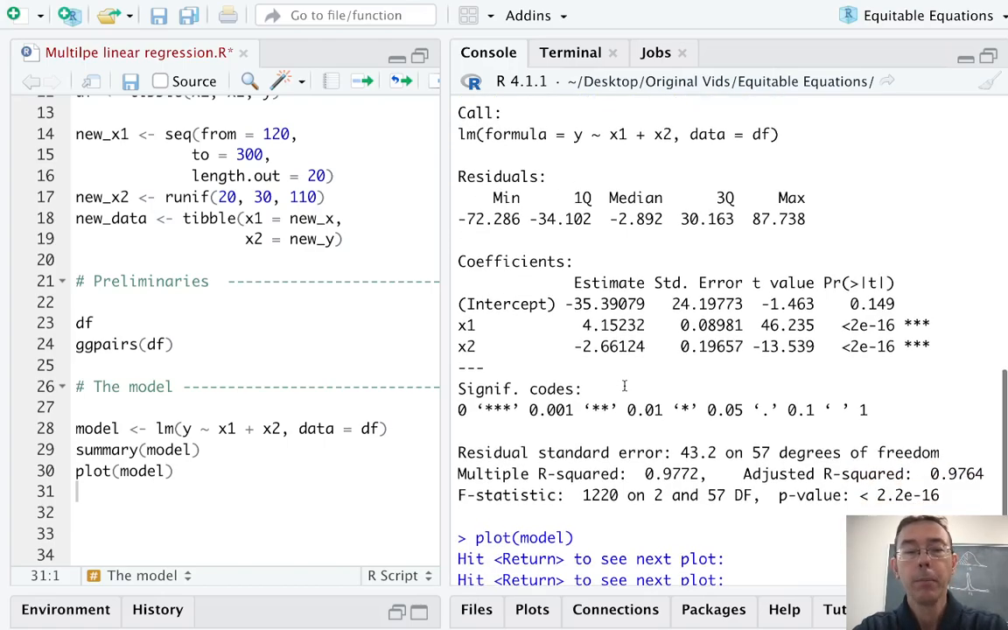
# Step: Highlight the Coefficients heading in the enlarged console's summary(model) output
pyautogui.doubleClick(512, 259)
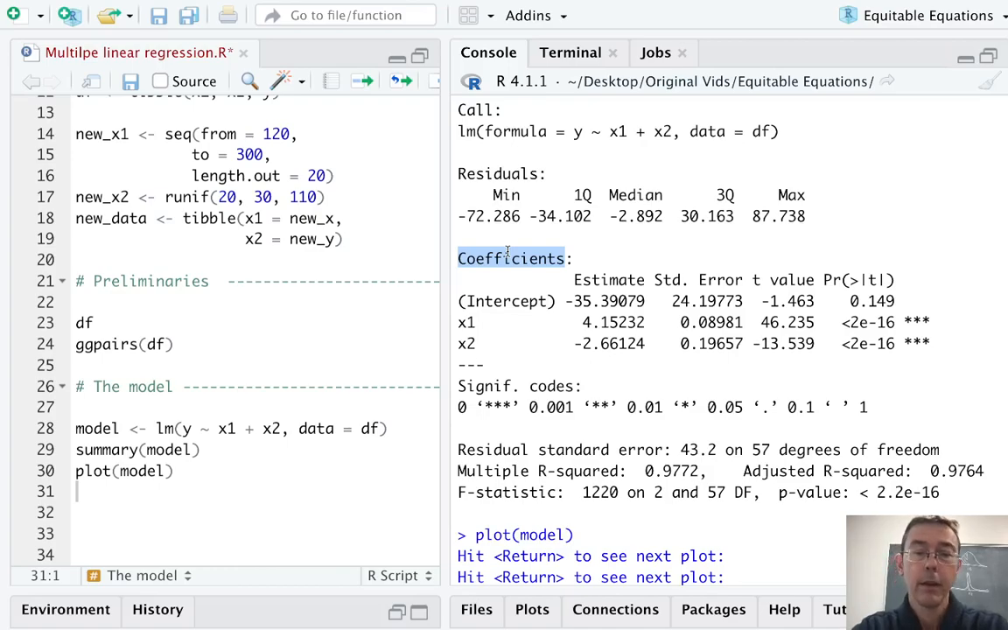
pyautogui.doubleClick(607, 301)
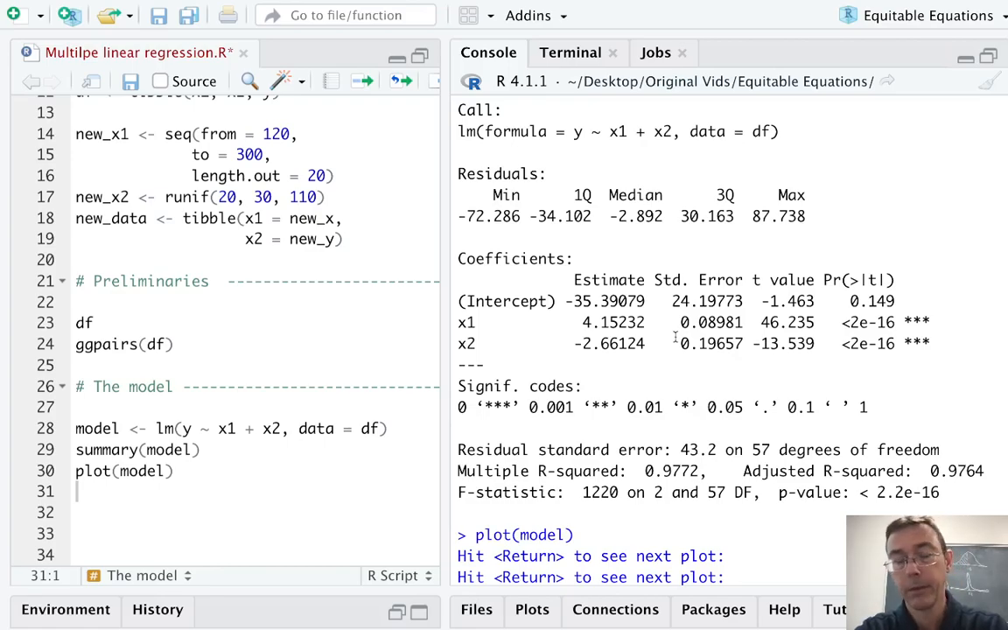
# Step: Start a new labelled script section named Predictions
pyautogui.press('Return')
pyautogui.write('Predicti')
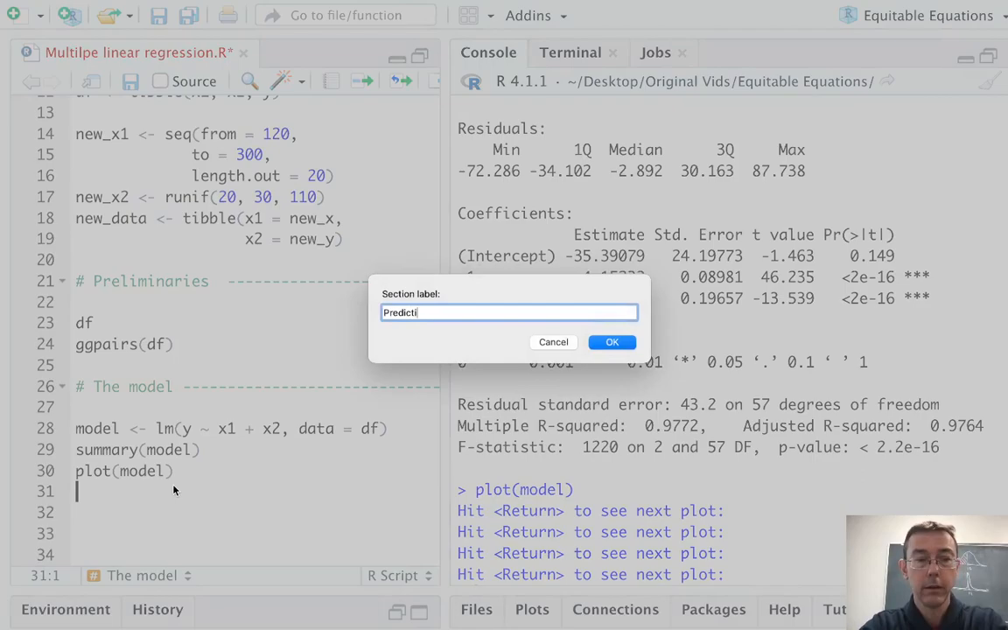
# Step: Confirm the Predictions section label and enter new_data beneath it to print the 20-row x1/x2 tibble
pyautogui.click(613, 341)
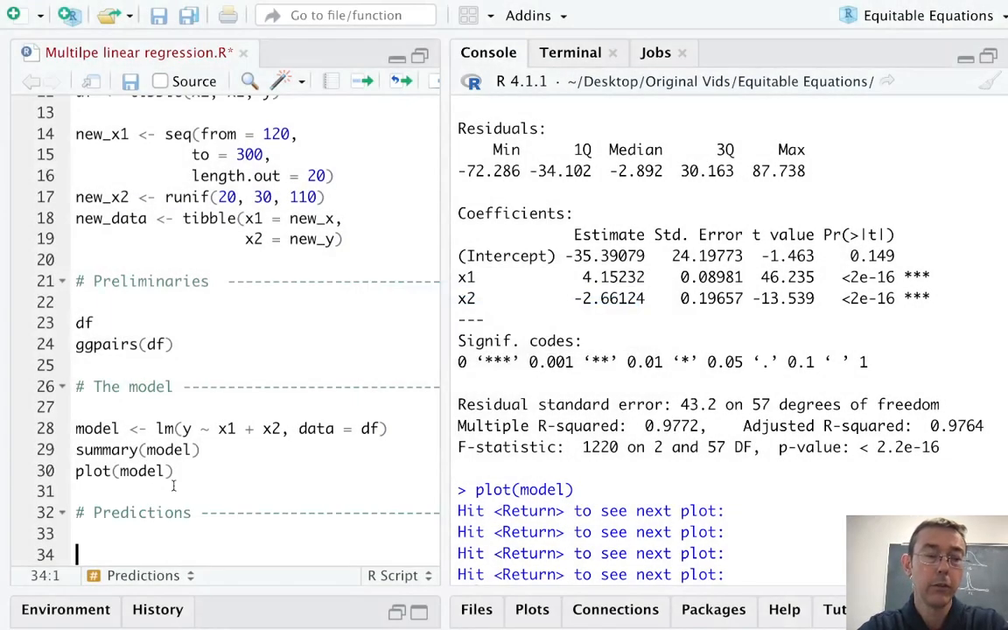
pyautogui.scroll(-3)
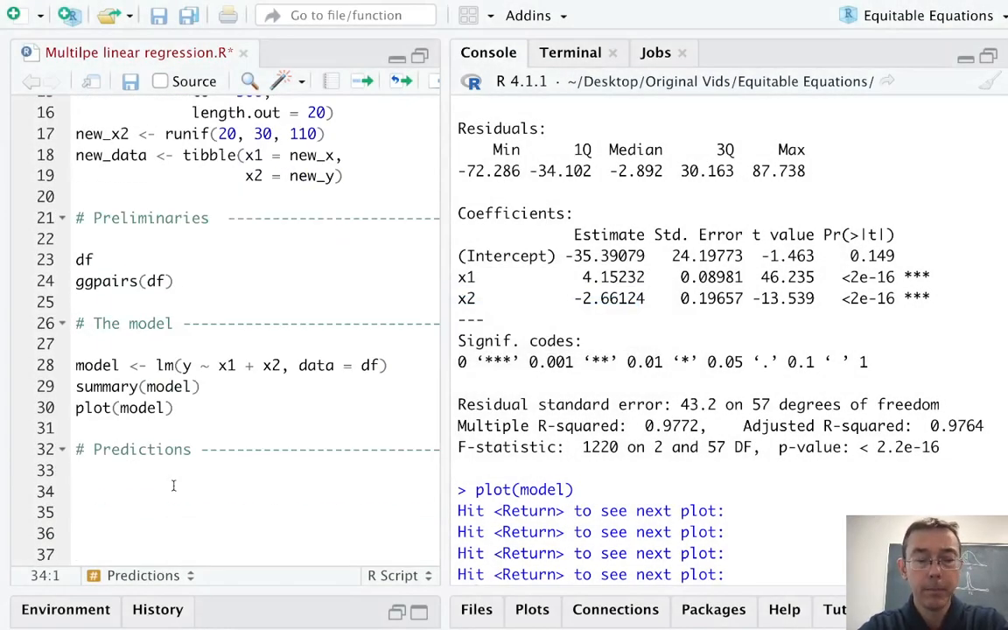
pyautogui.write('new_no')
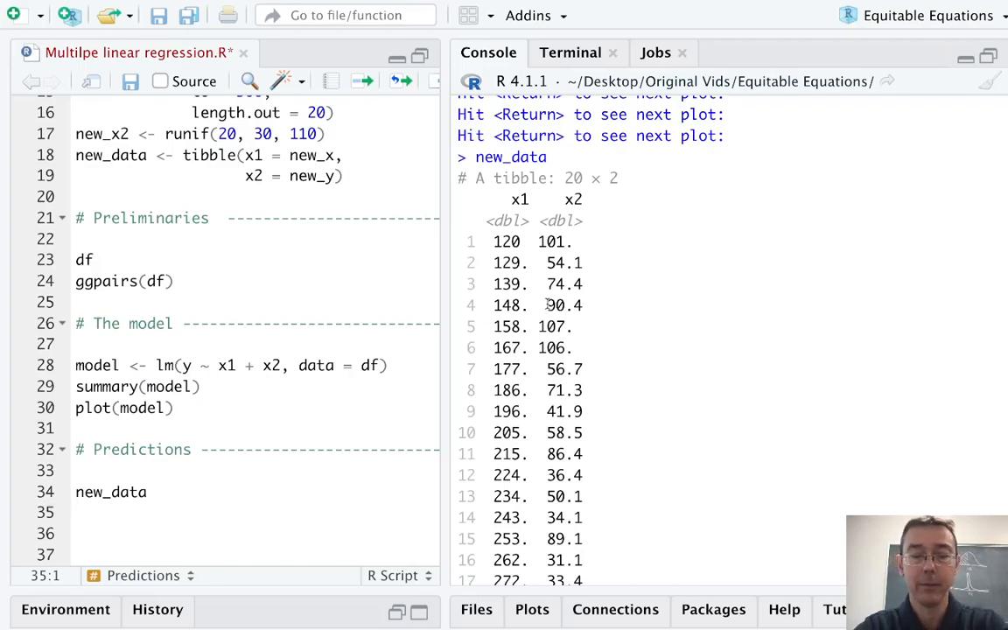
# Step: Write and run fitted <- predict(model, new_data) to store the model's predictions
pyautogui.write('predict(')
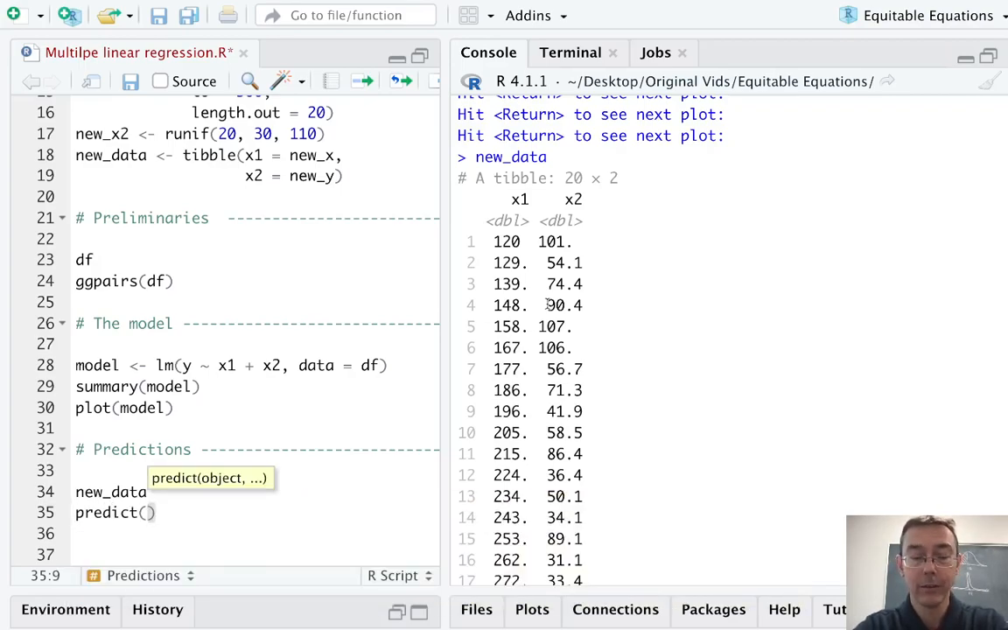
pyautogui.write('model,')
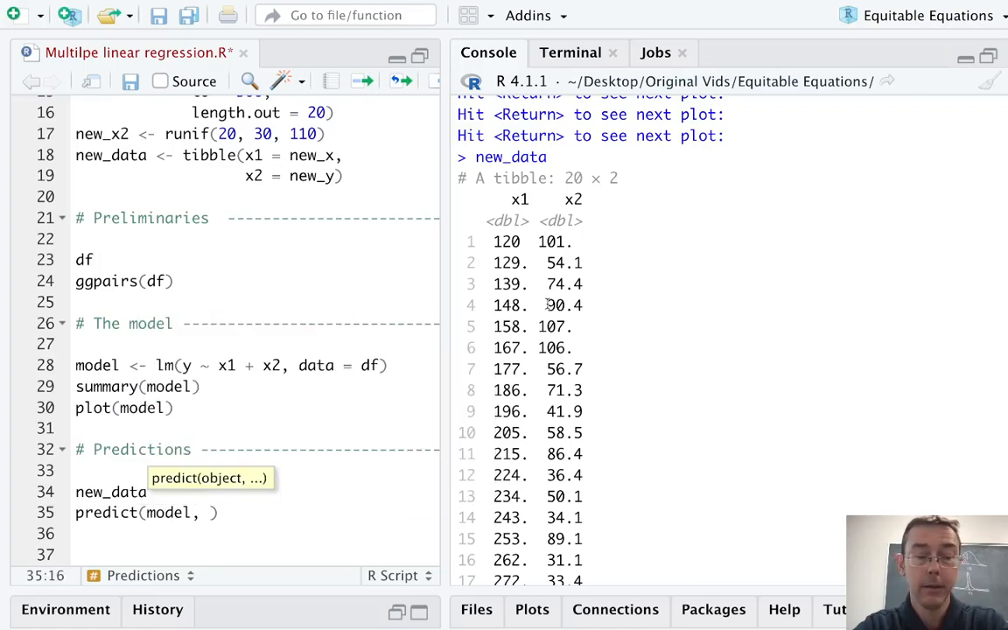
pyautogui.write('new_data')
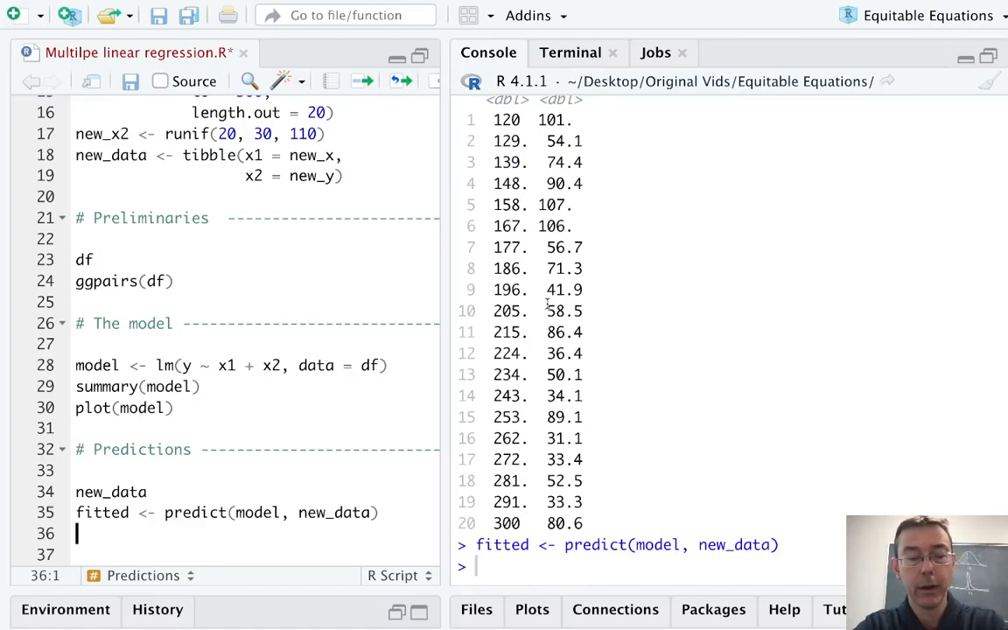
# Step: Run new_data$pred <- fitted to add the pred column, then start printing new_data again
pyautogui.write('new_data$p')
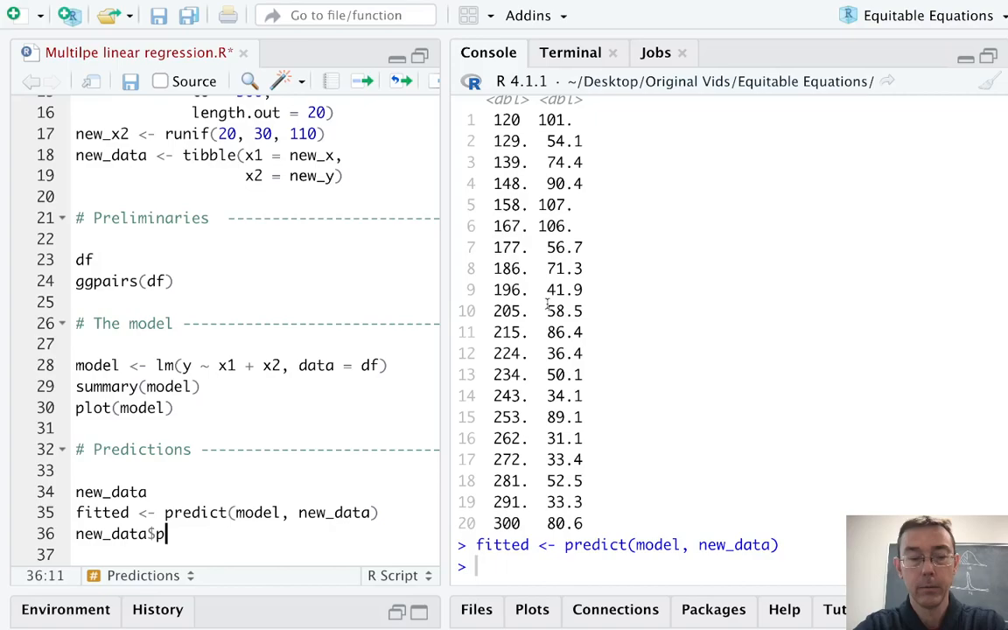
pyautogui.write('red')
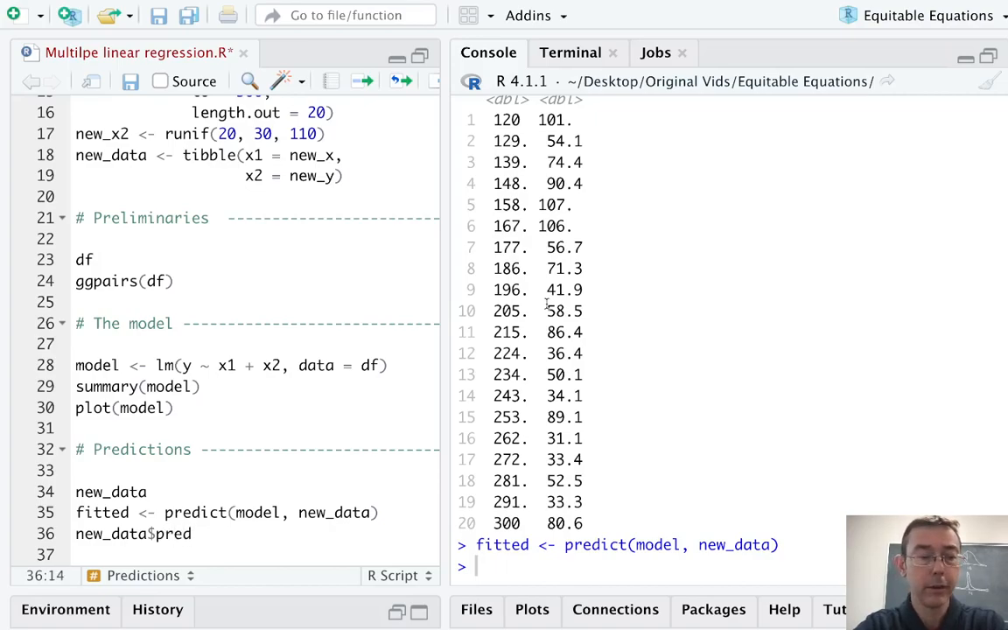
pyautogui.write('<- fitted')
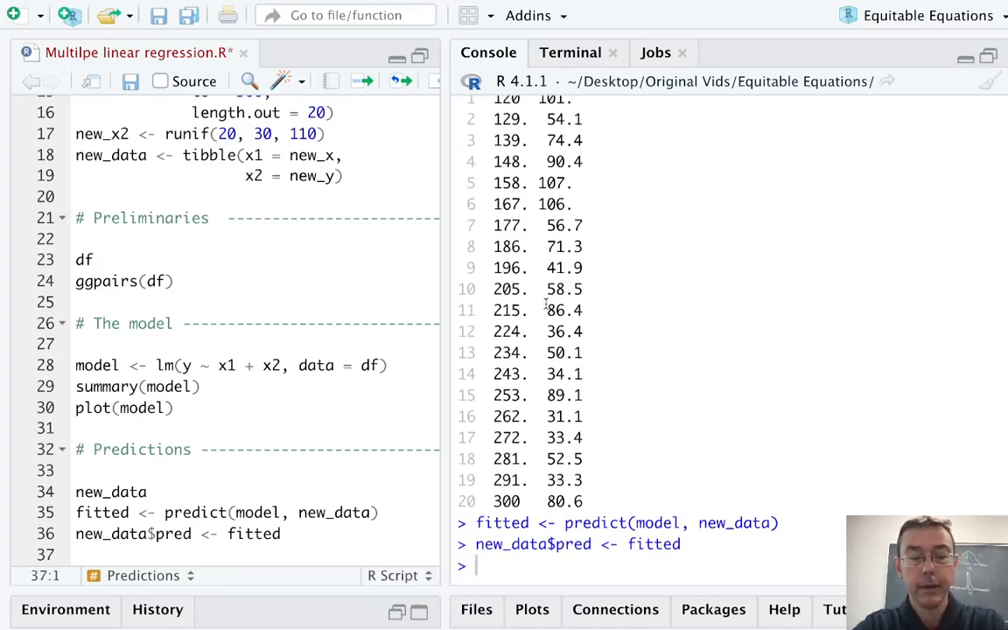
pyautogui.write('new_data')
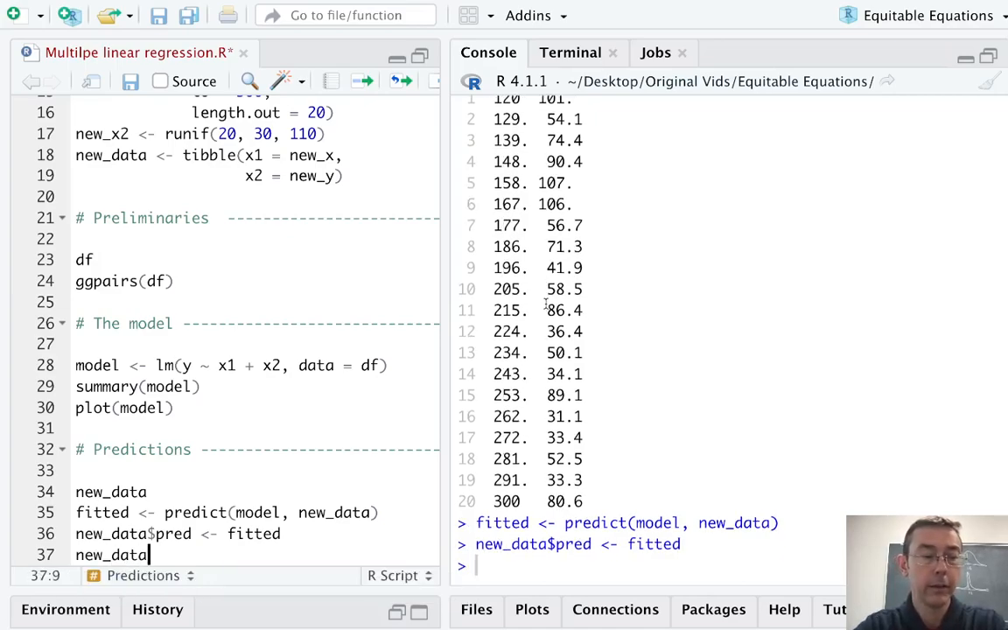